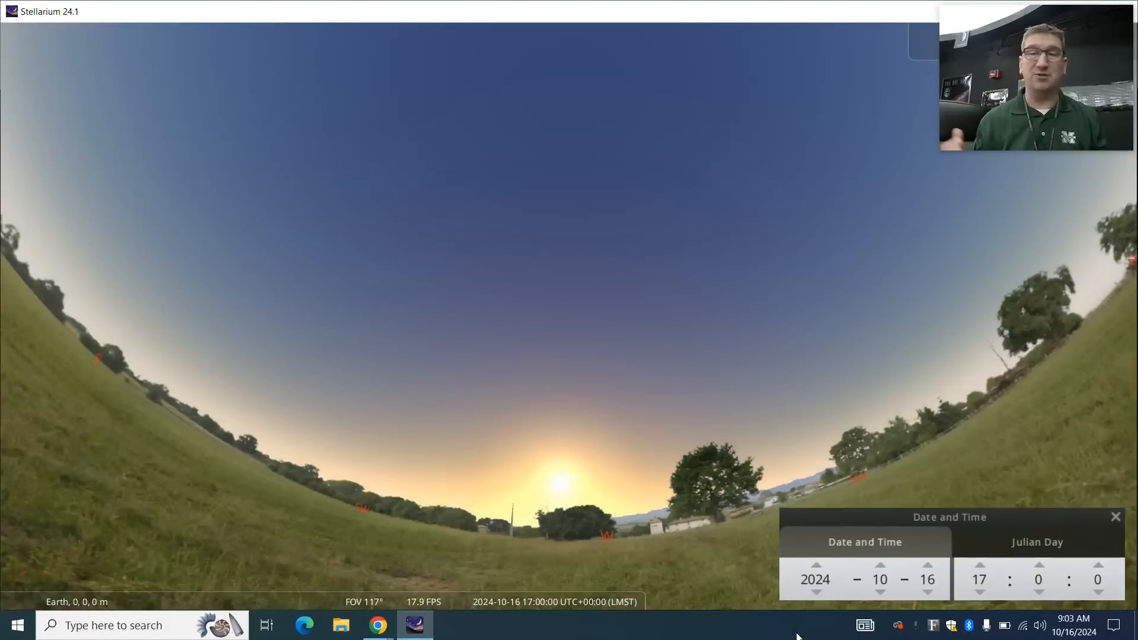
- Set the hour to 18 so the clock reads 18:00 on 16 October 2024
click(977, 580)
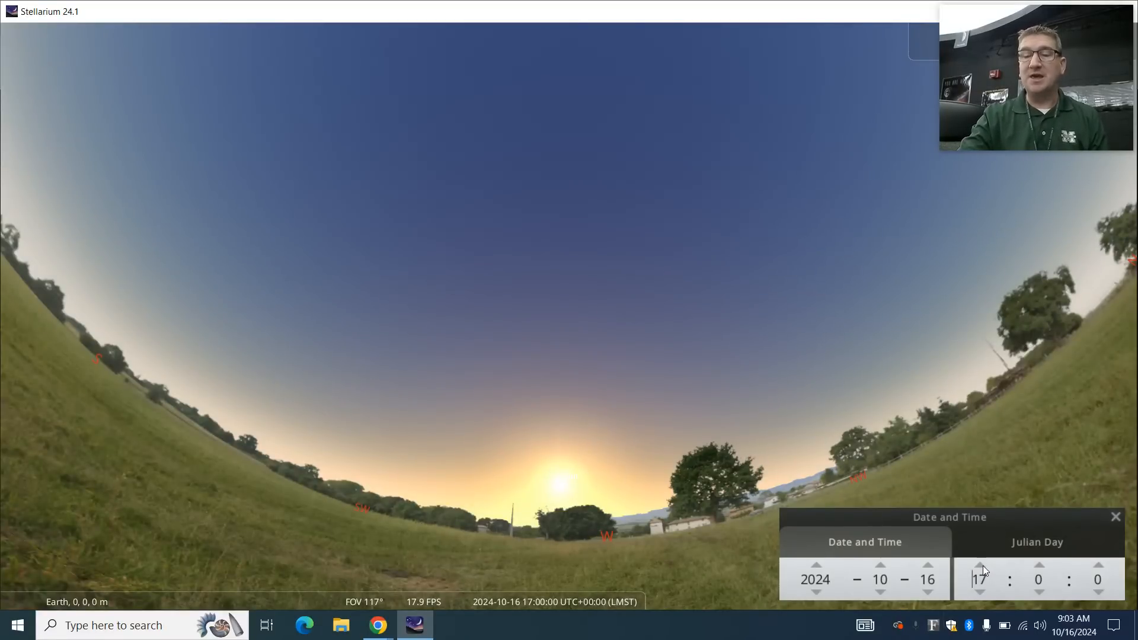
click(978, 568)
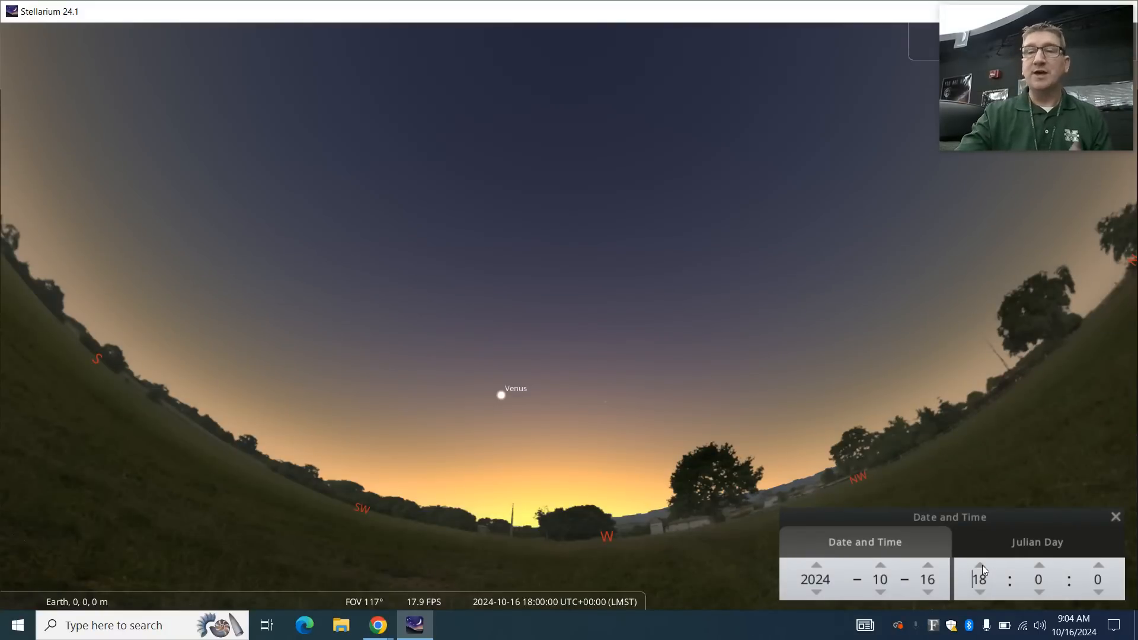
mouse_move(1039, 570)
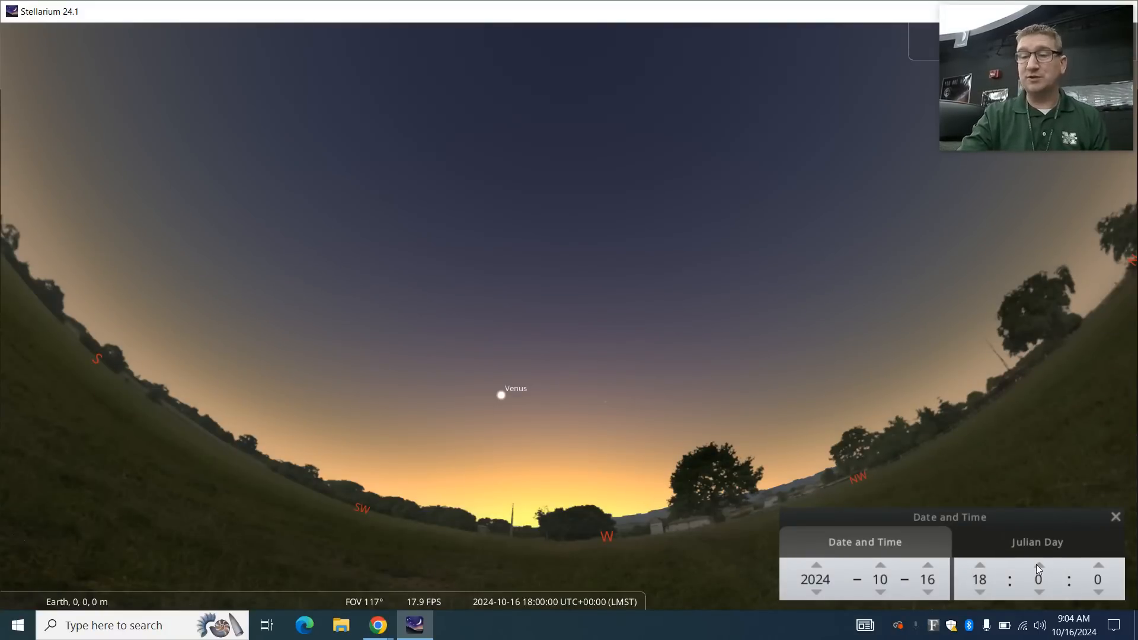
- Step the minutes up to 18:15 and zoom toward the comet beside Venus
click(1039, 565)
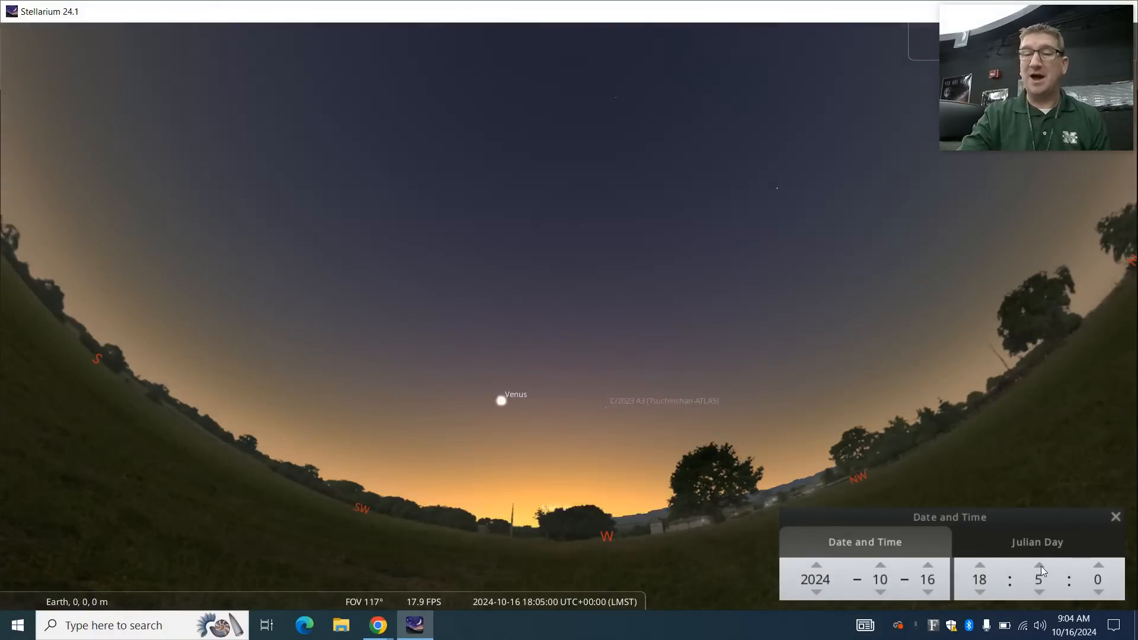
click(1039, 567)
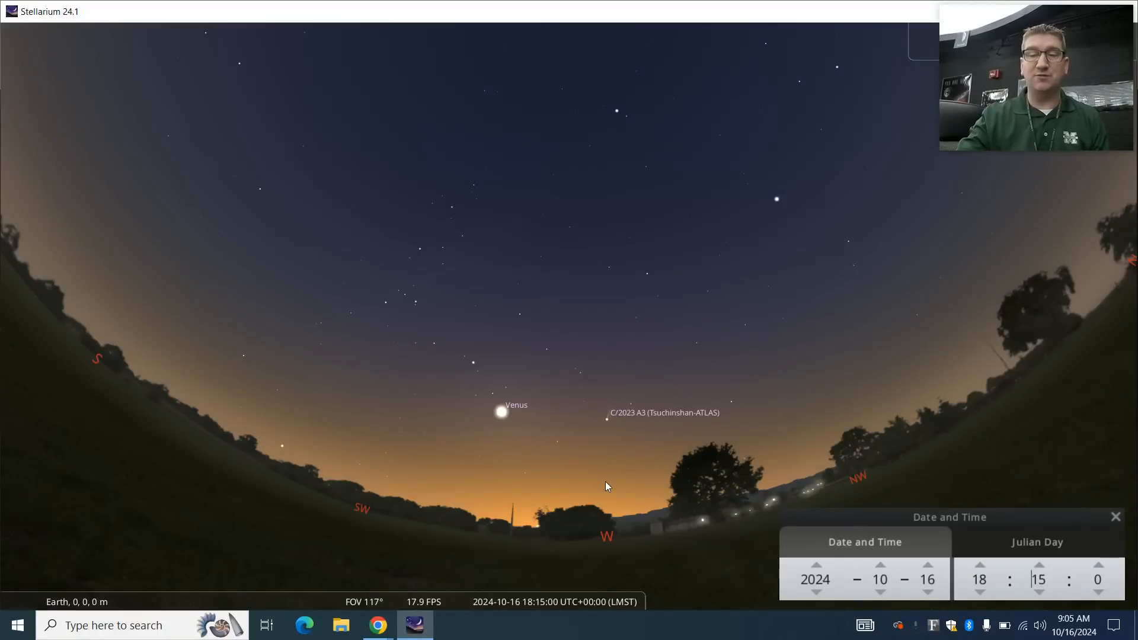
scroll(up, 3)
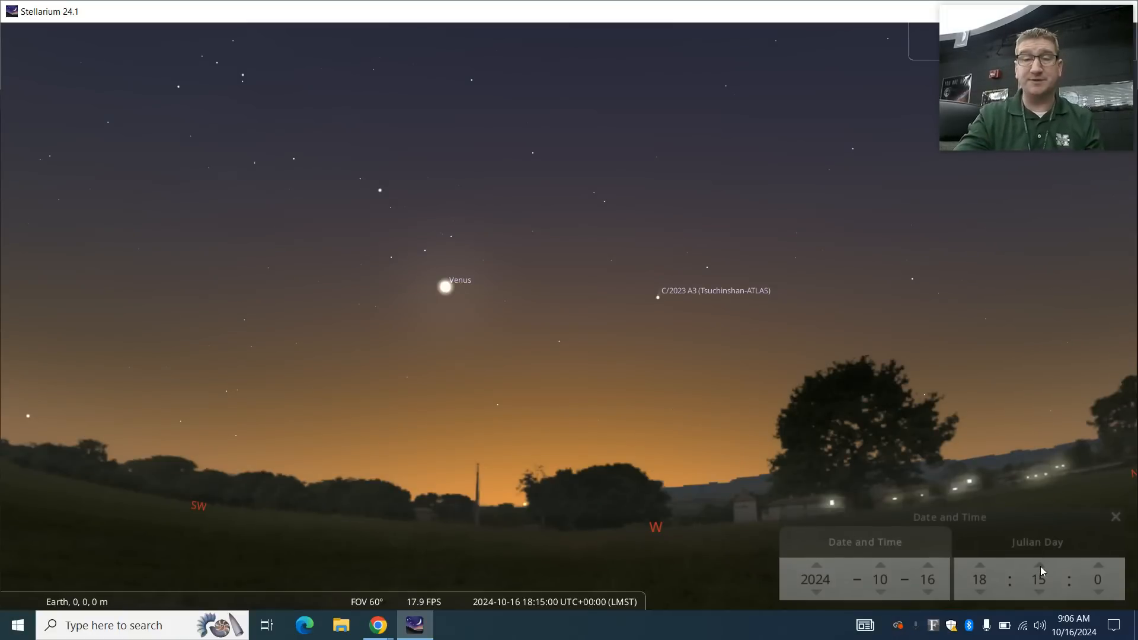
mouse_move(1040, 571)
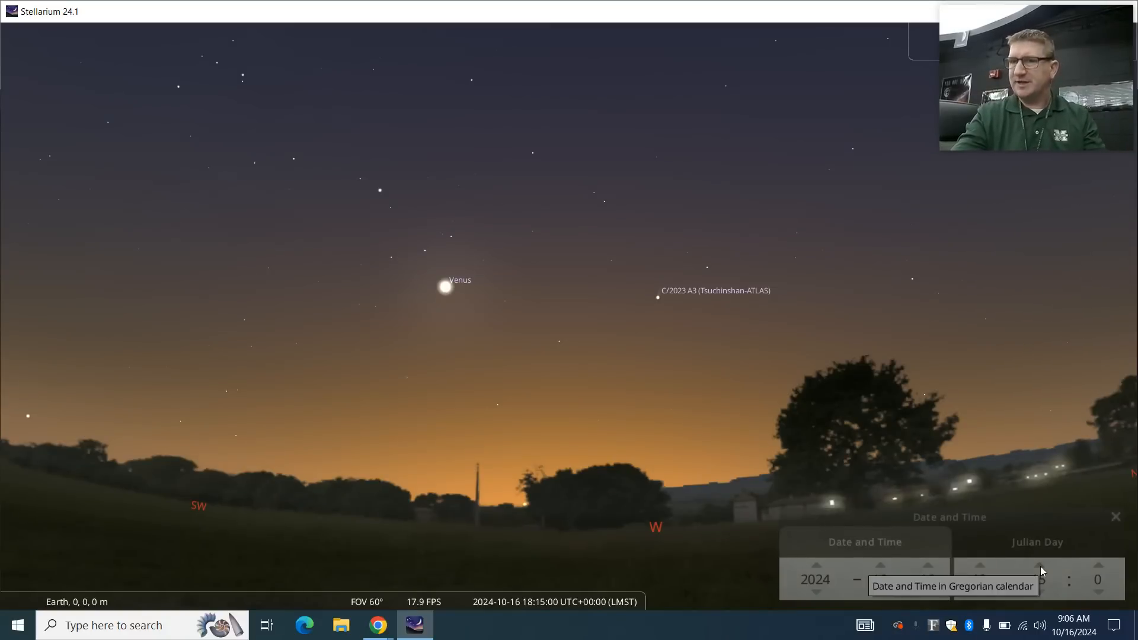
- Run the minutes forward through 18:48 and past 19:00 to about 19:16
click(1039, 564)
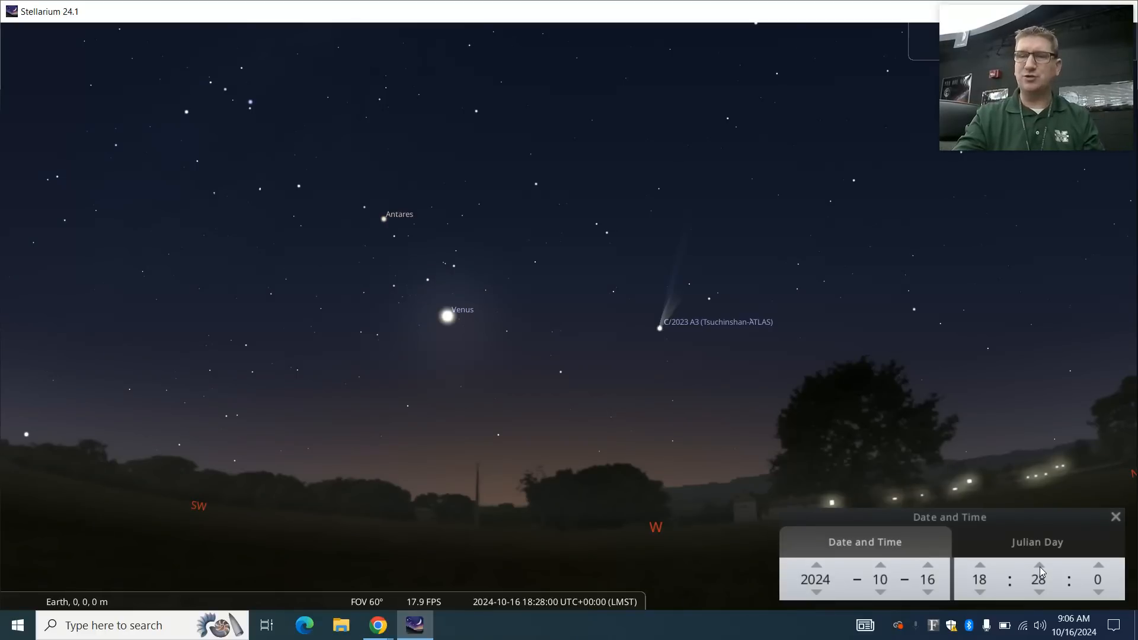
click(1038, 565)
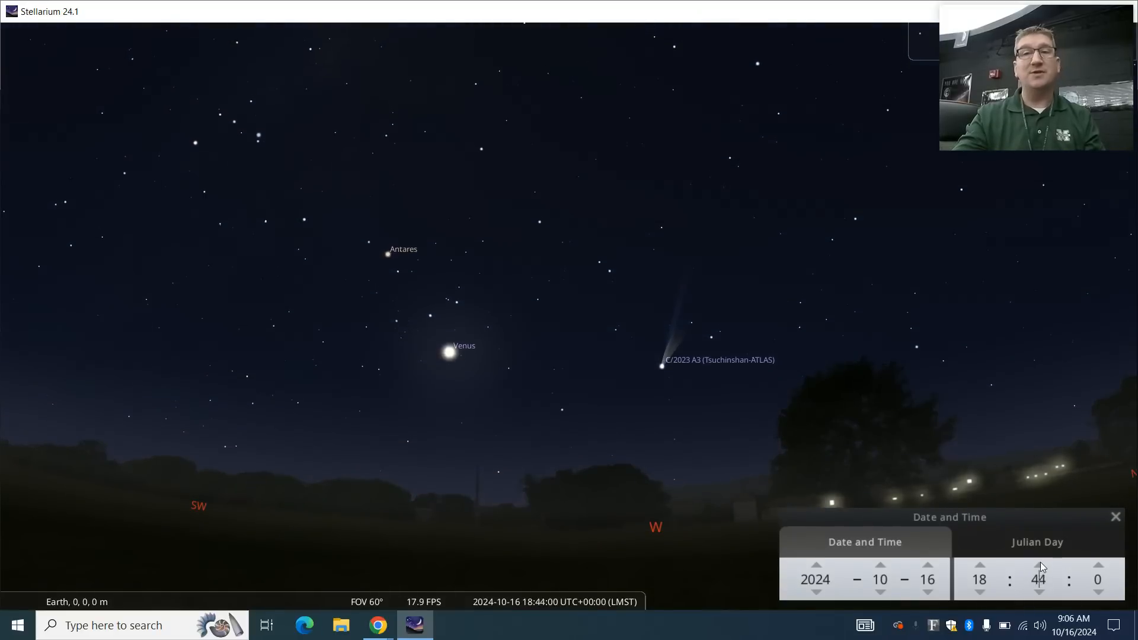
click(1039, 566)
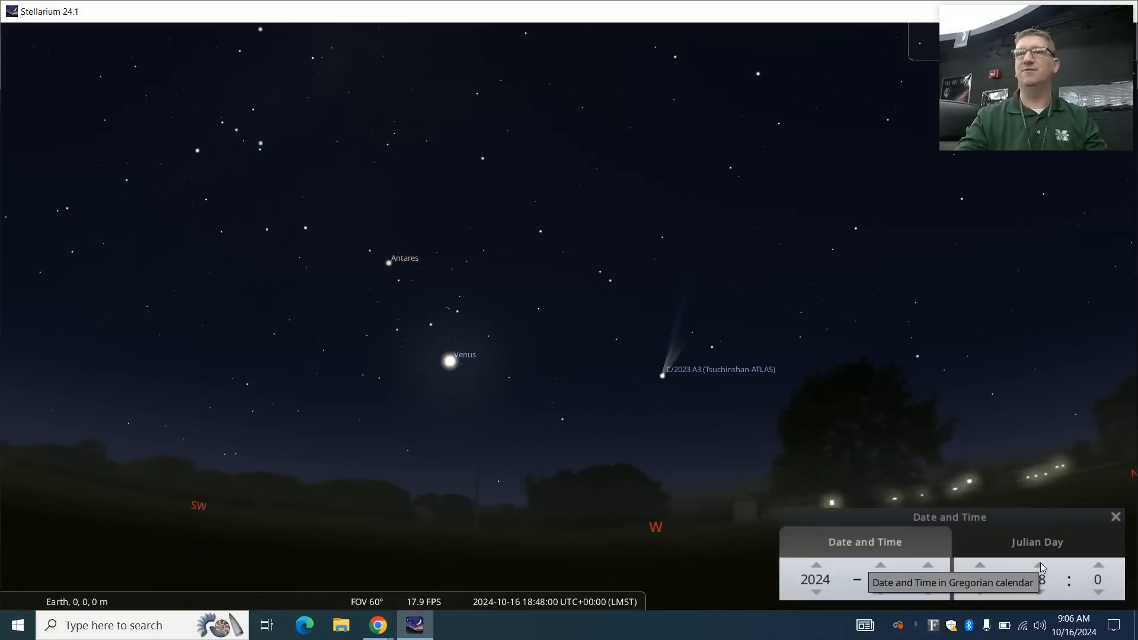
mouse_move(1040, 598)
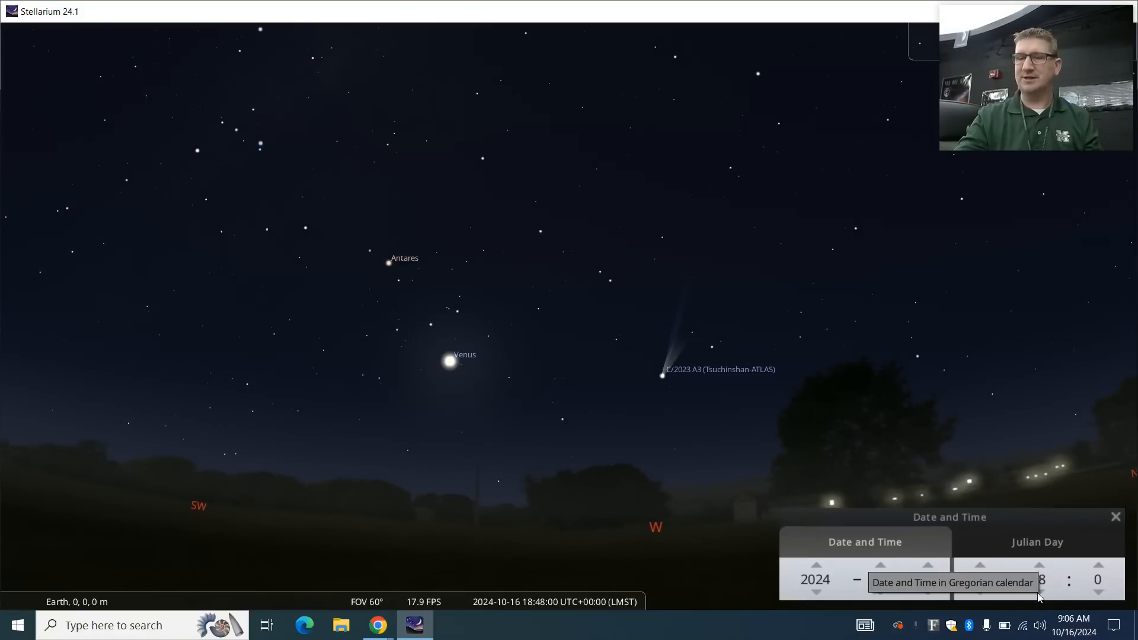
click(1038, 564)
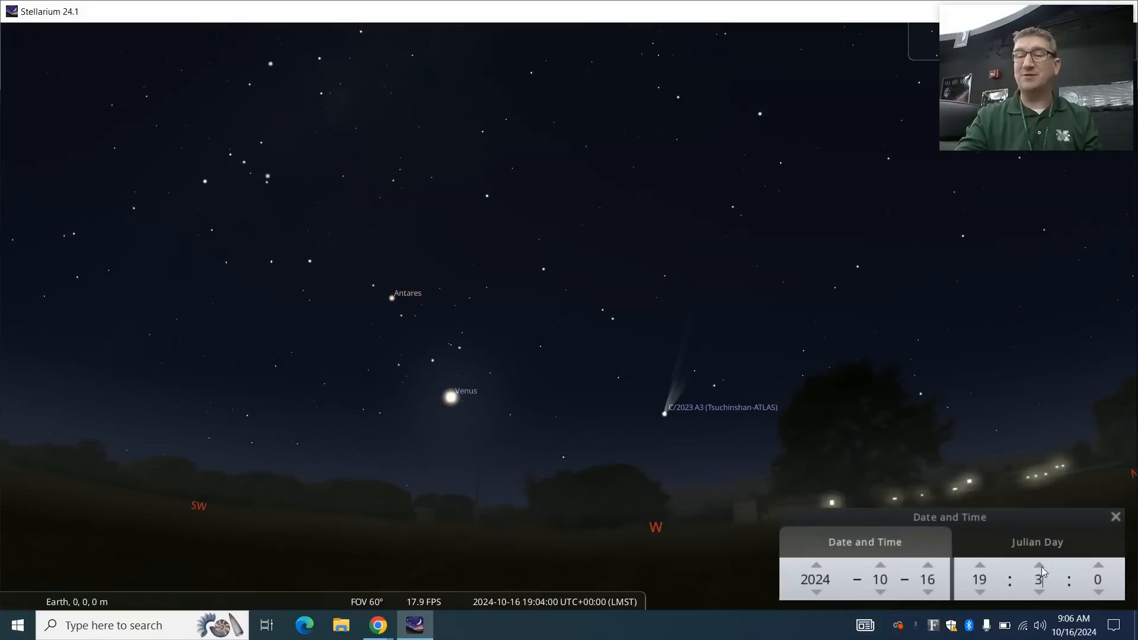
click(1040, 565)
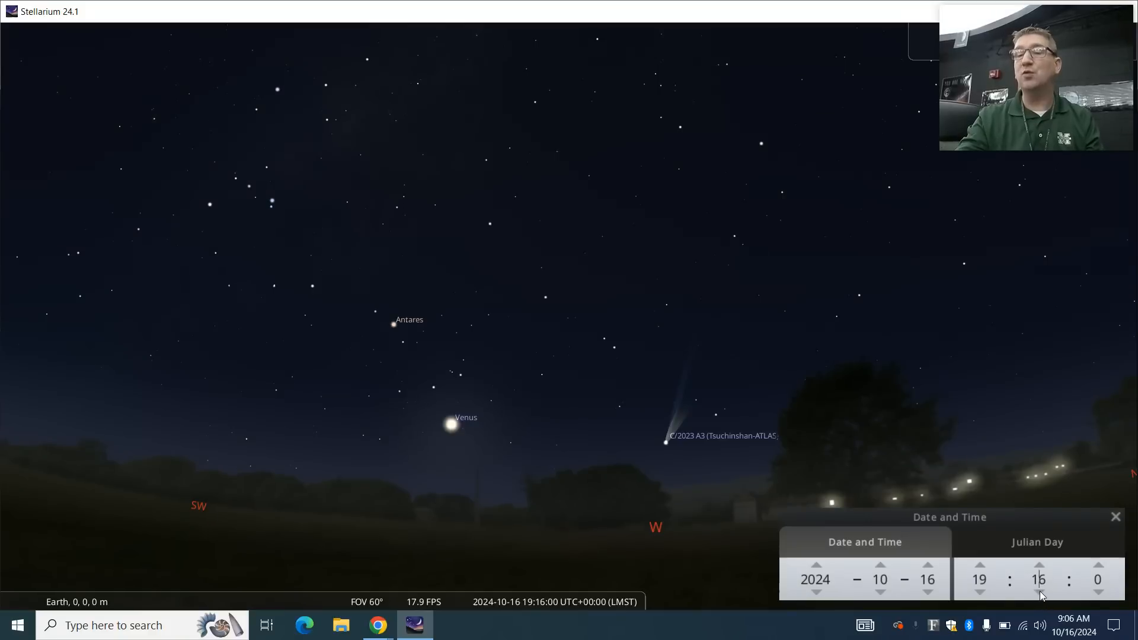
- Step the time back down through 18:51 and 18:40 to settle at 18:30
click(1038, 594)
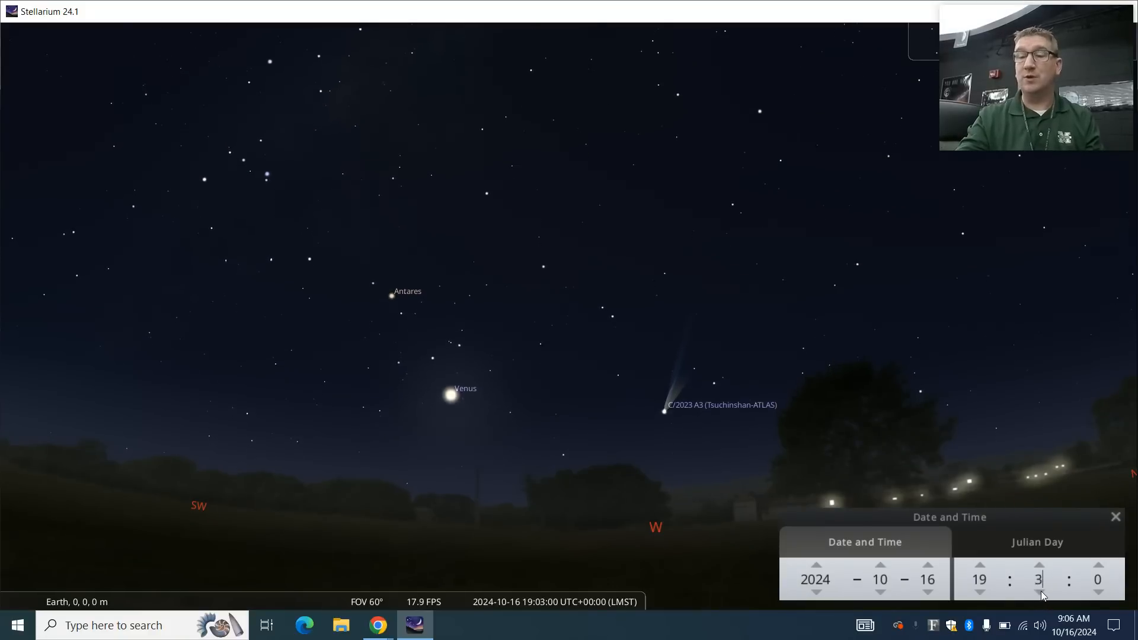
click(1041, 592)
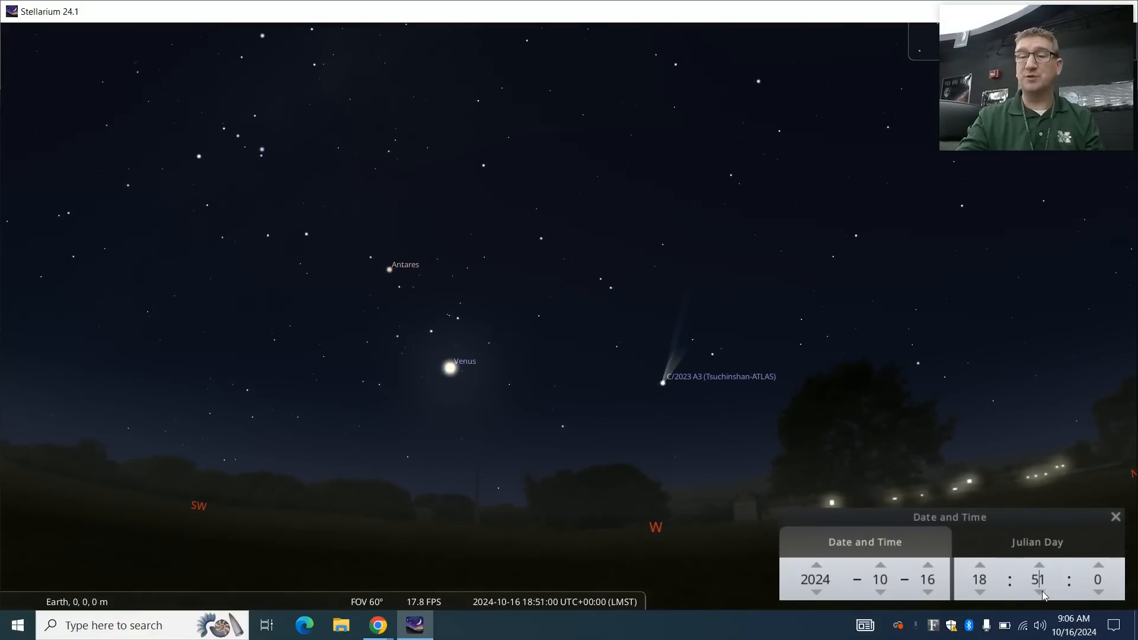
click(1037, 594)
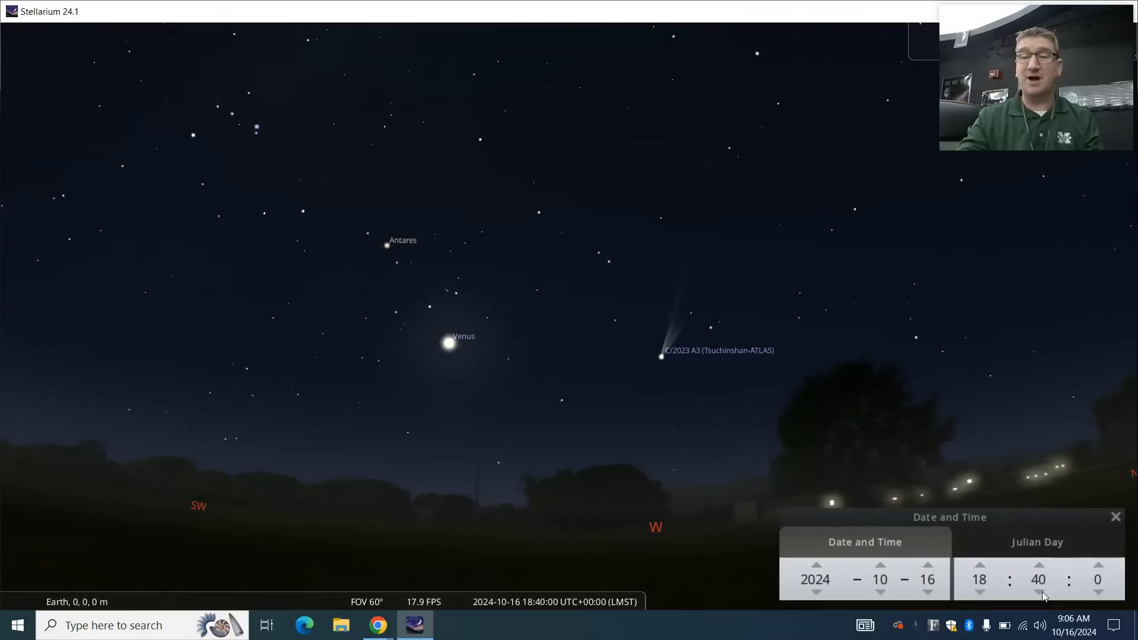
click(1039, 594)
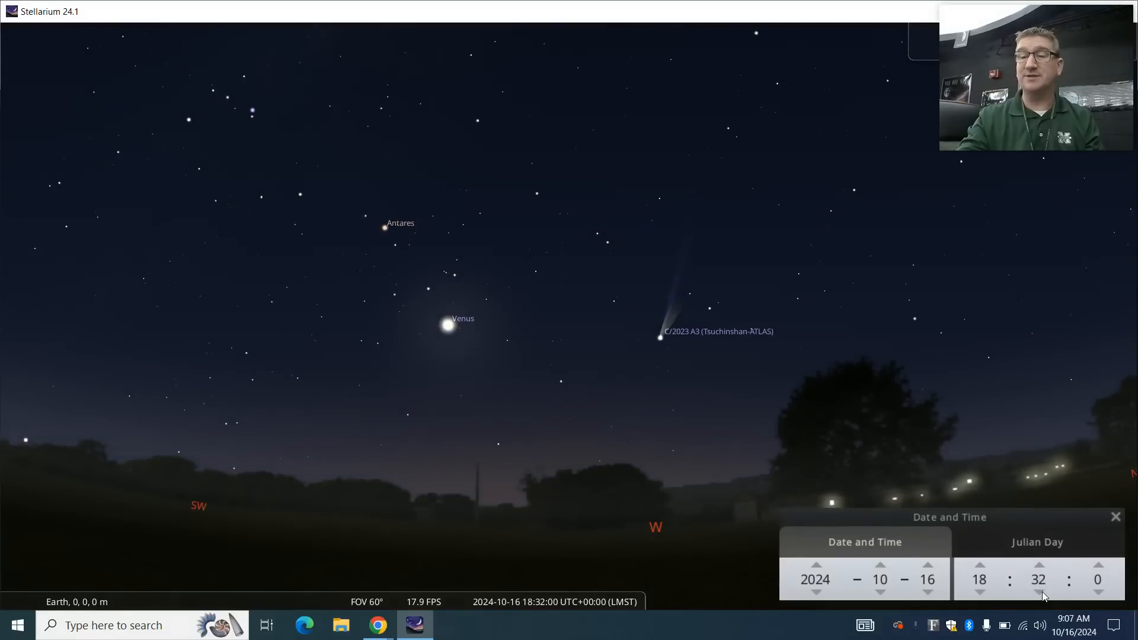
click(1038, 594)
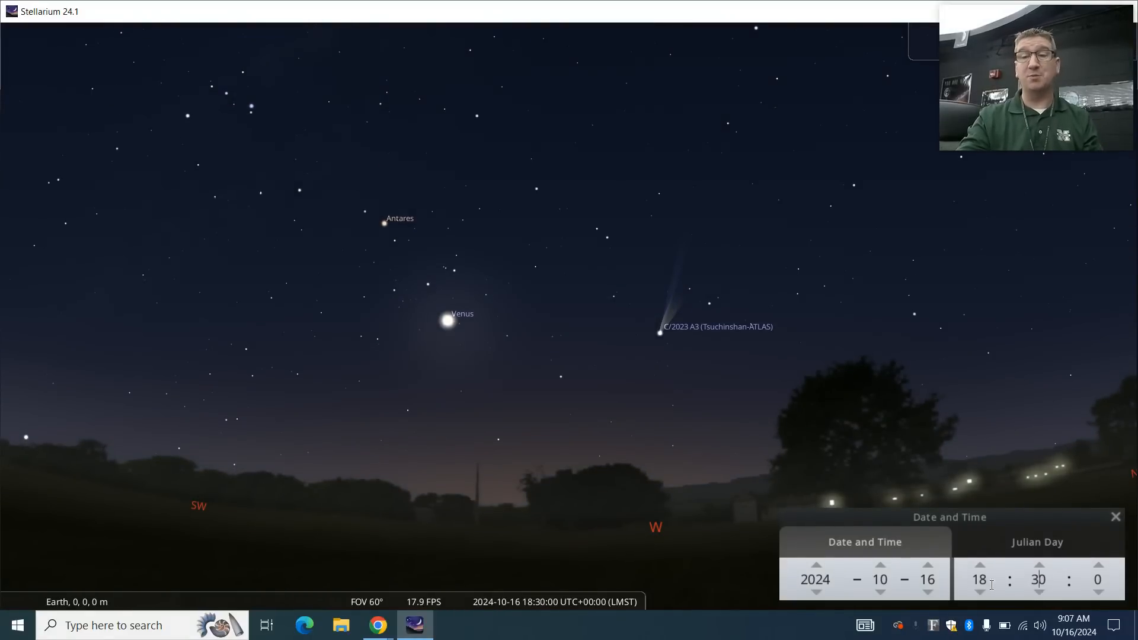
mouse_move(929, 567)
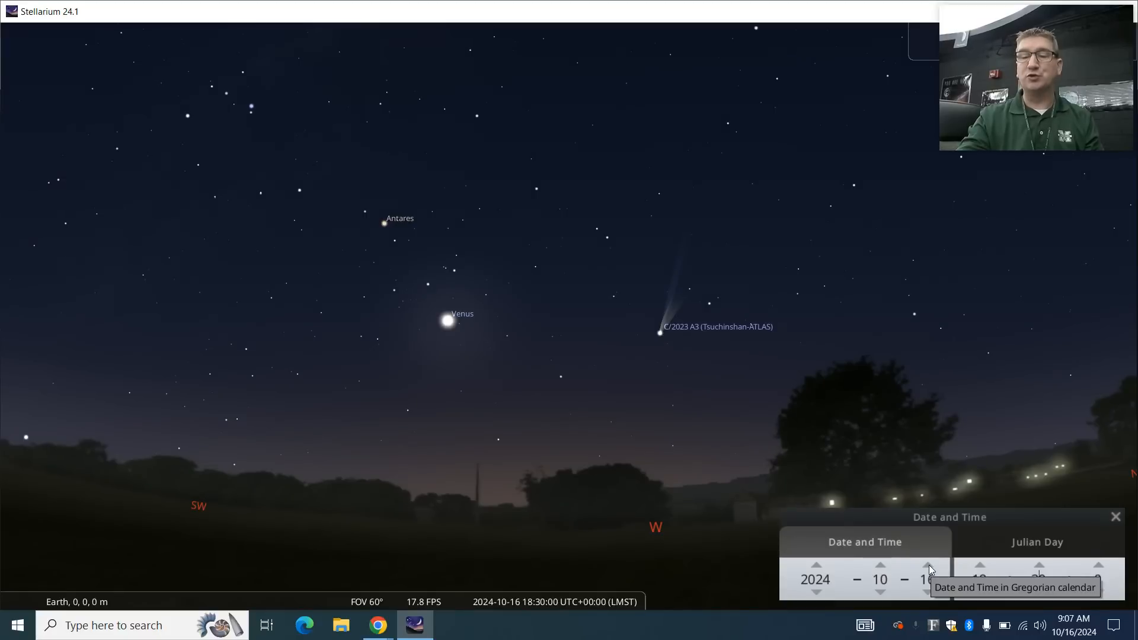
- Advance the date from 16 to 20 October 2024, keeping 18:30
click(930, 566)
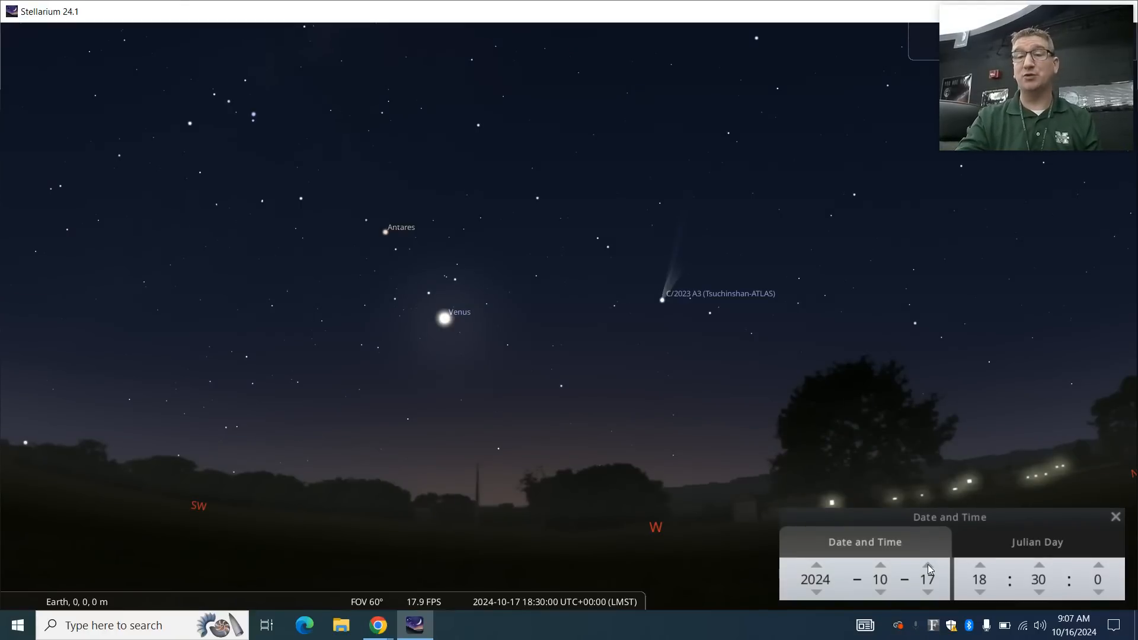
mouse_move(929, 580)
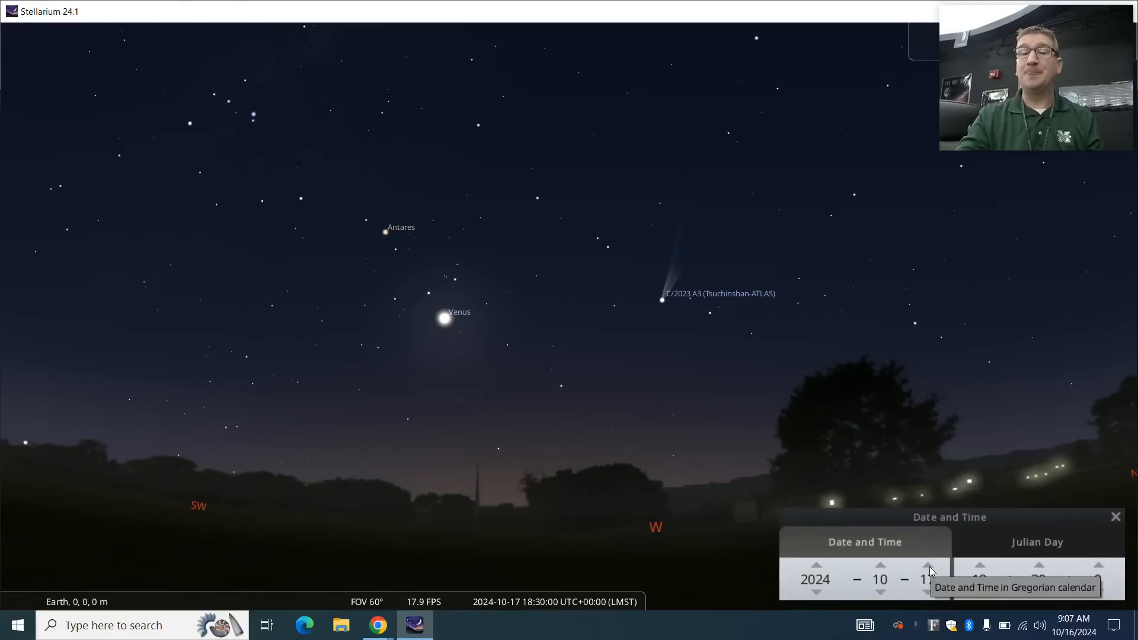
click(927, 566)
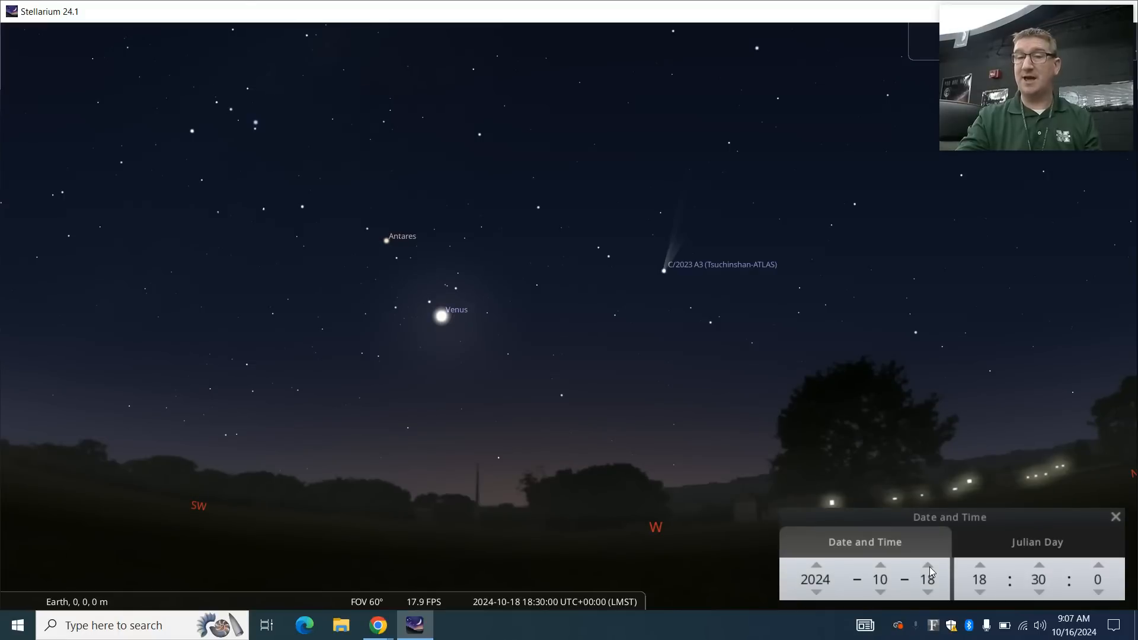
click(927, 568)
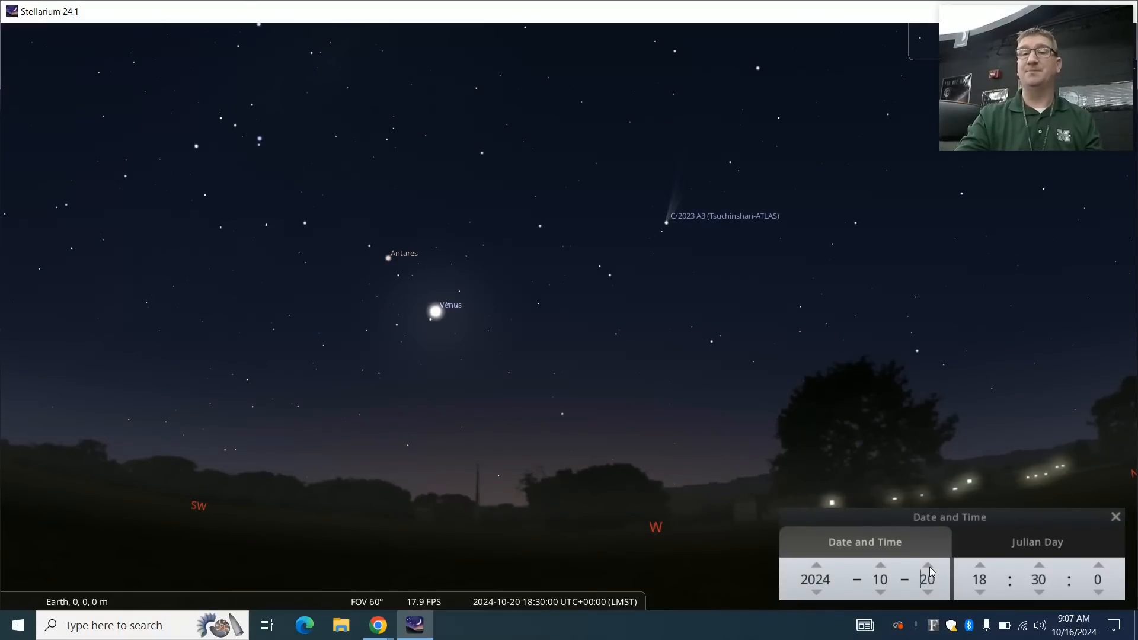